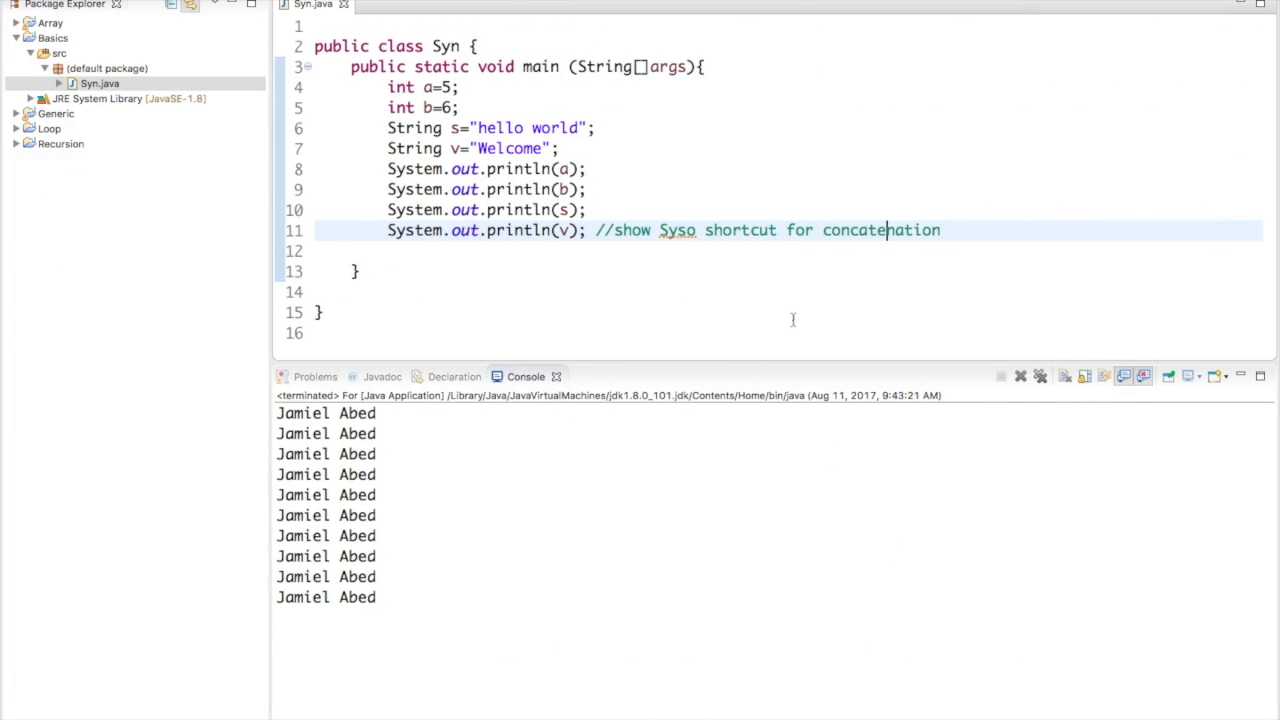
pyautogui.moveTo(572, 265)
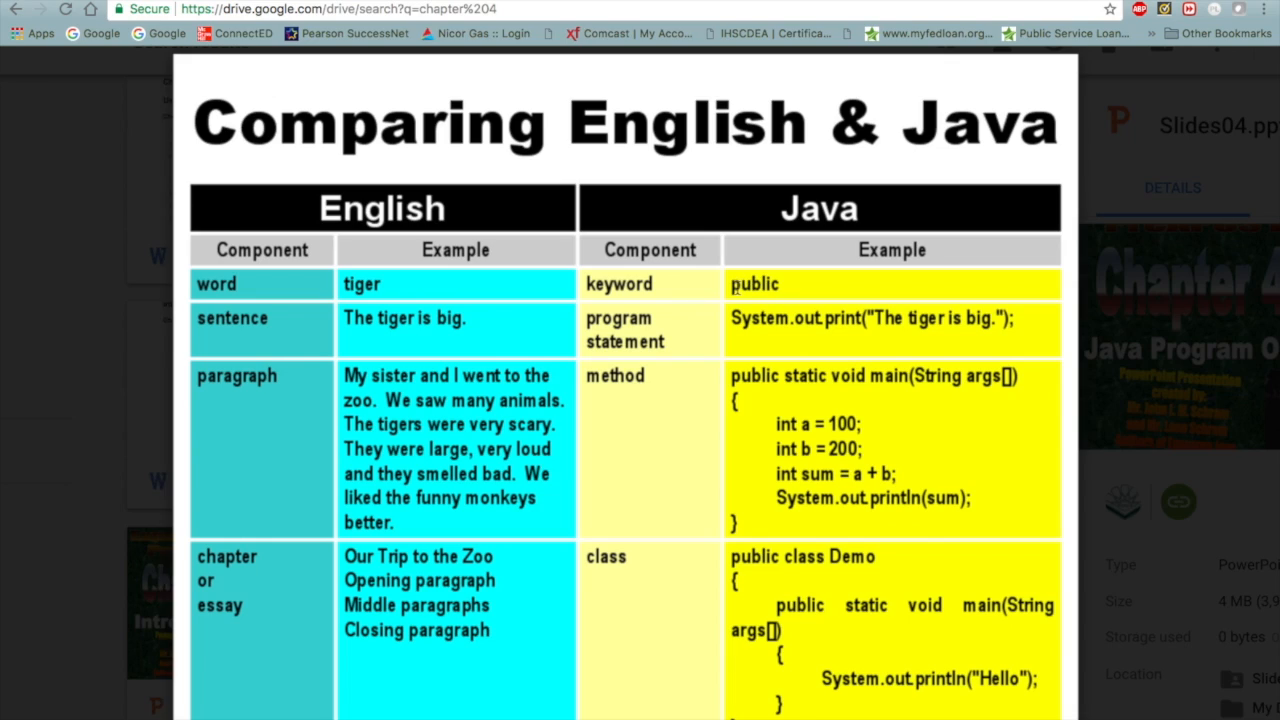
pyautogui.moveTo(727, 298)
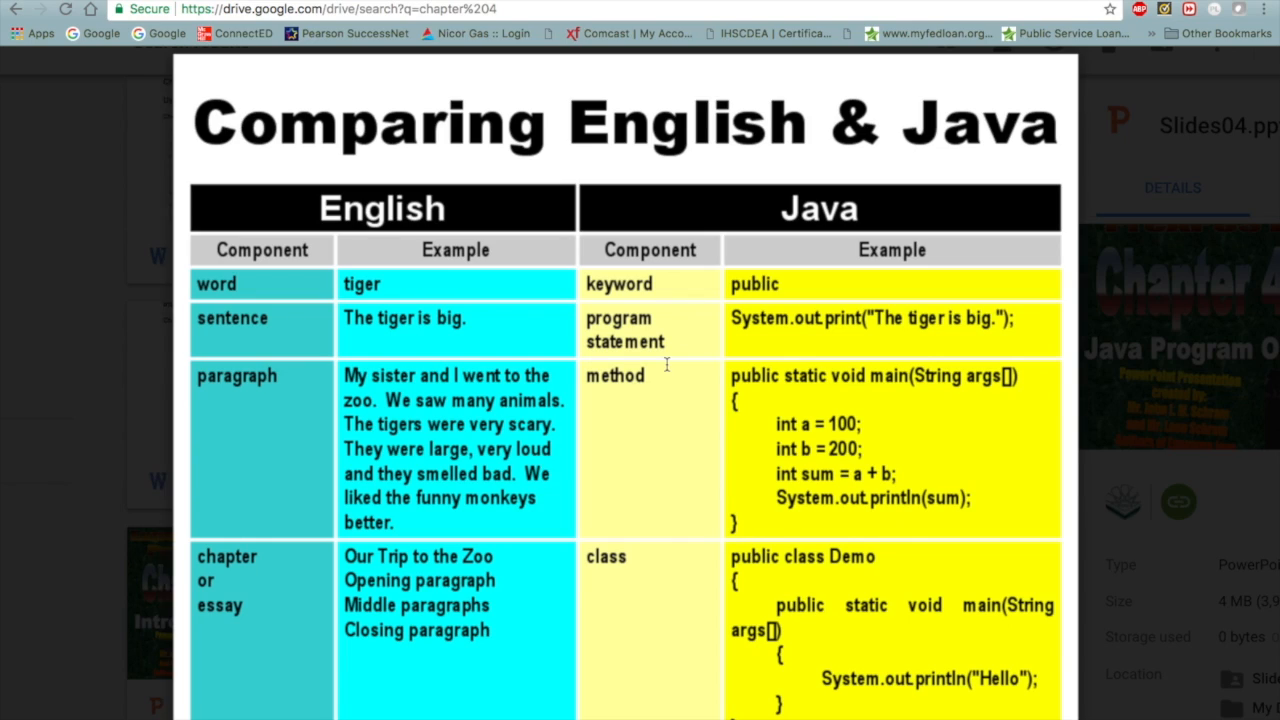
pyautogui.moveTo(345, 385)
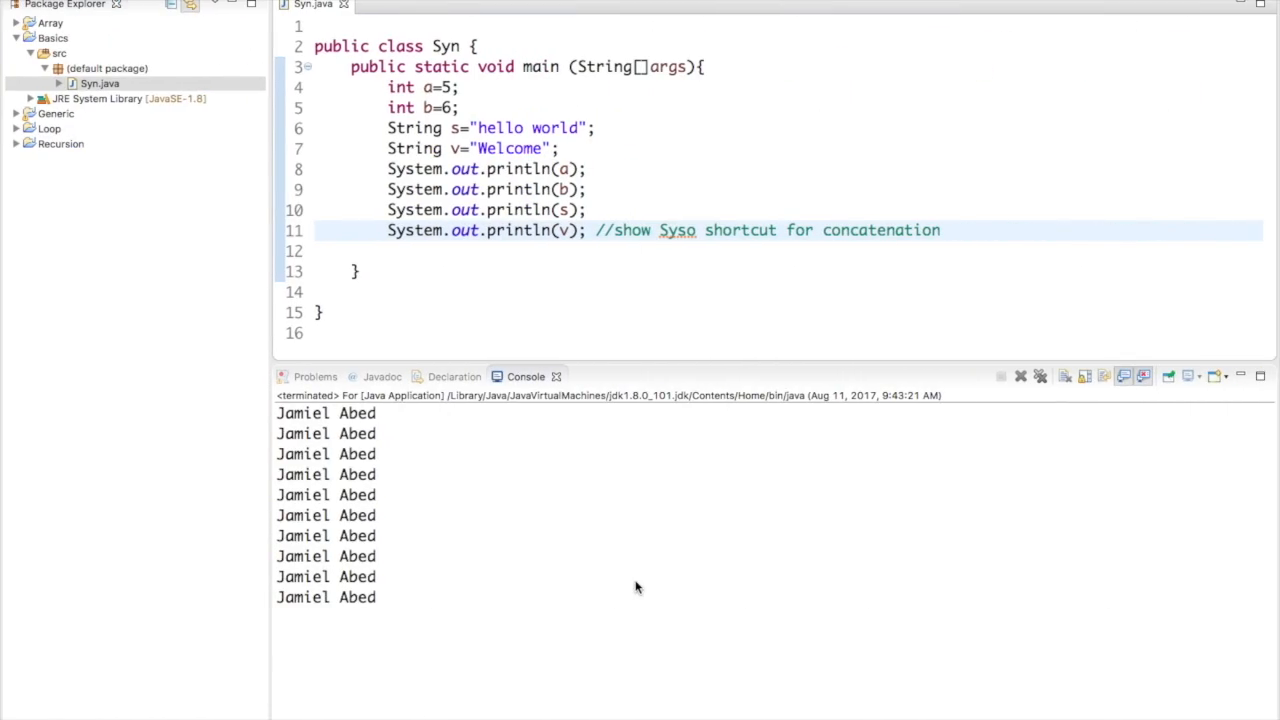
pyautogui.click(438, 313)
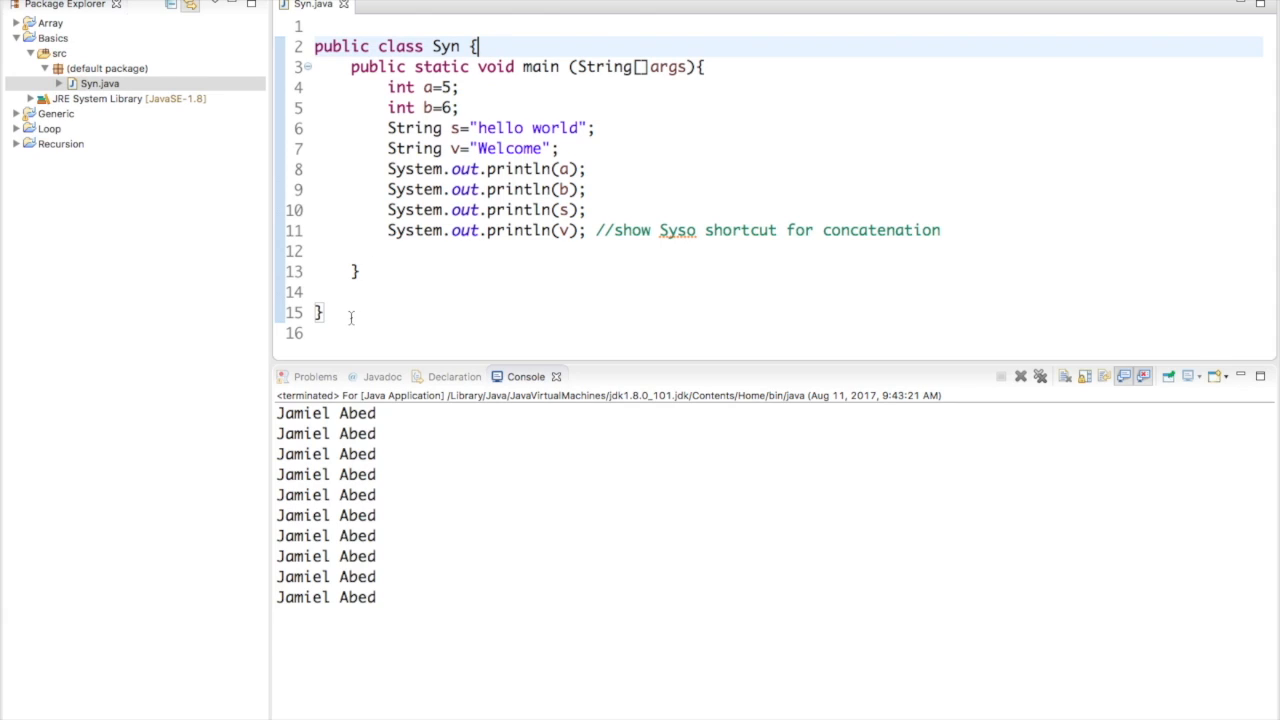
pyautogui.click(320, 312)
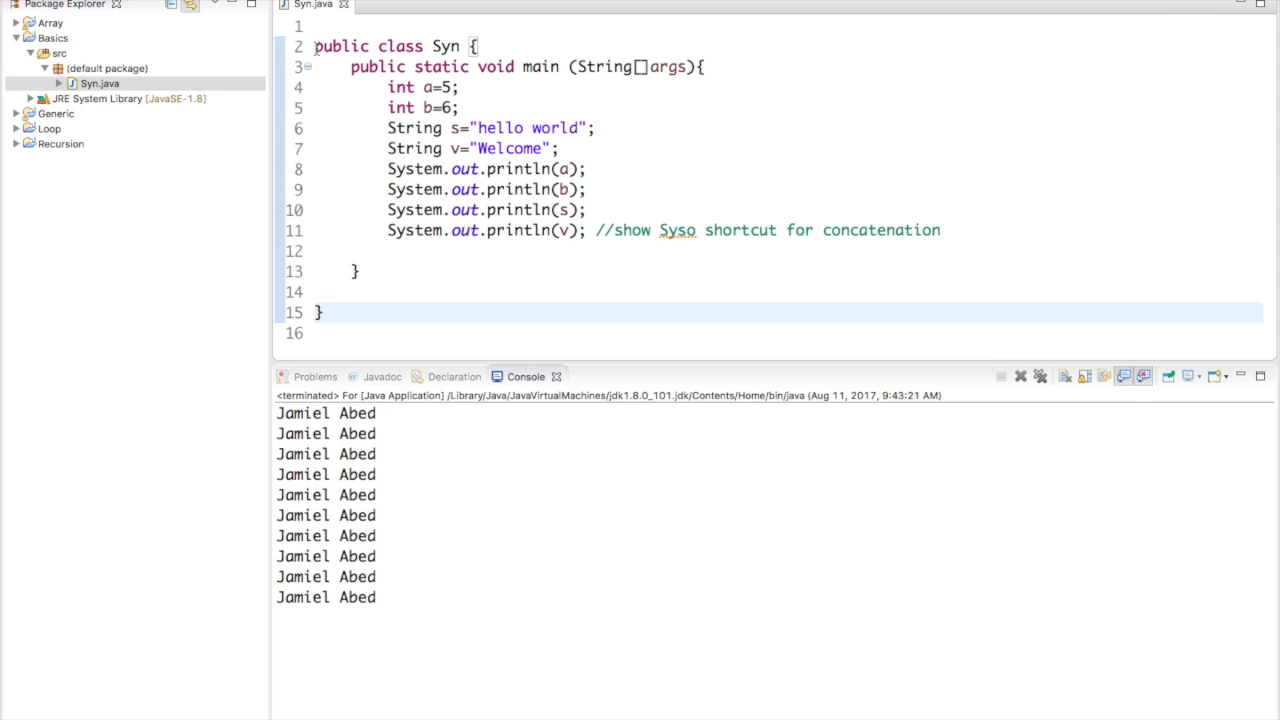
pyautogui.click(320, 312)
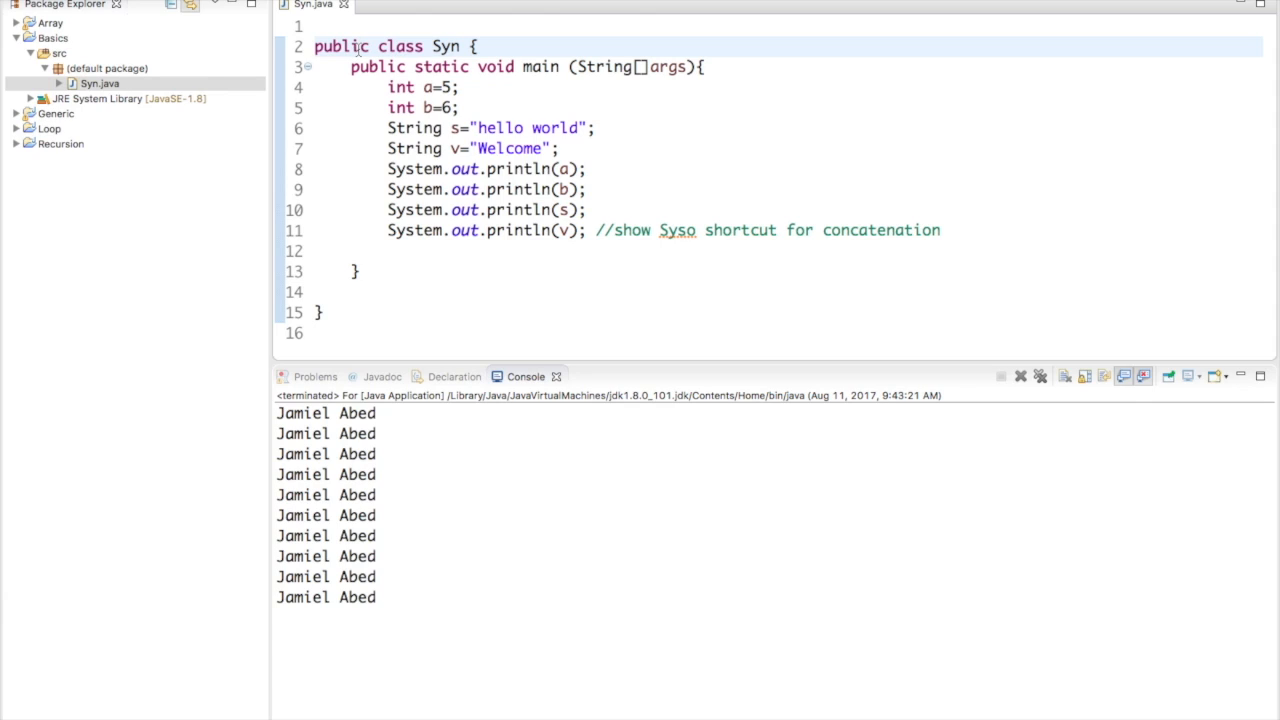
pyautogui.moveTo(423, 300)
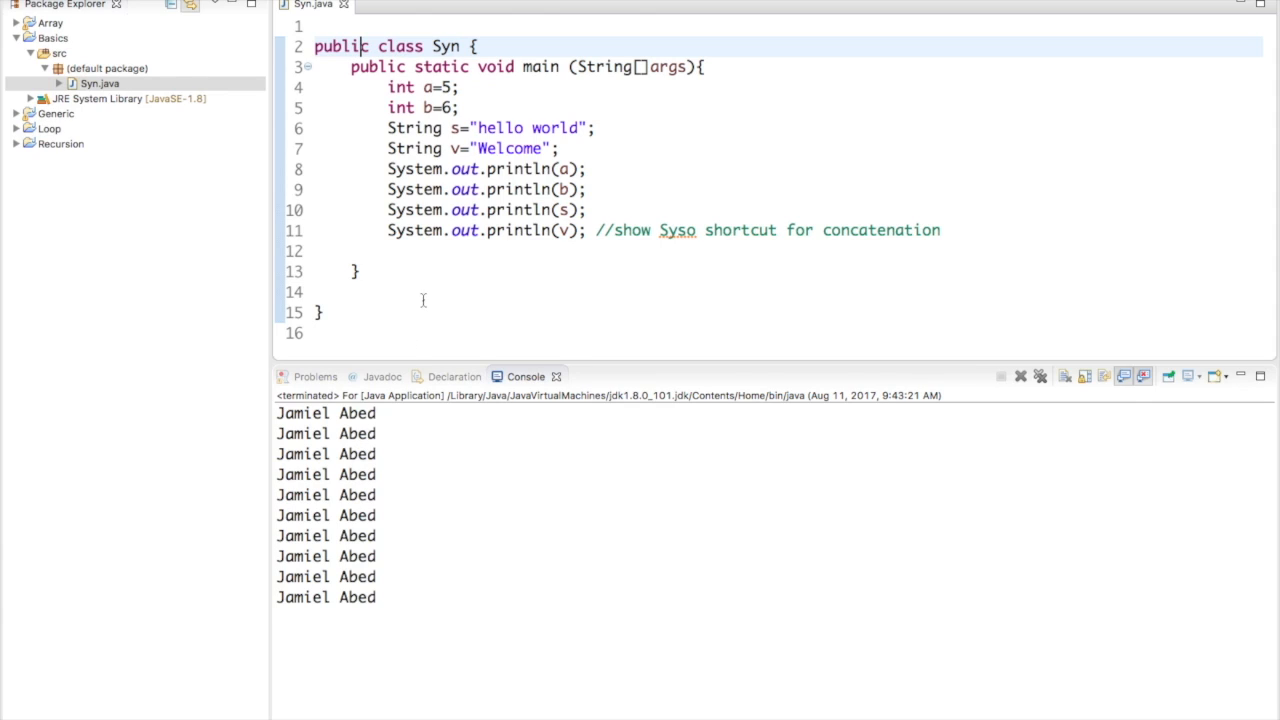
pyautogui.click(422, 312)
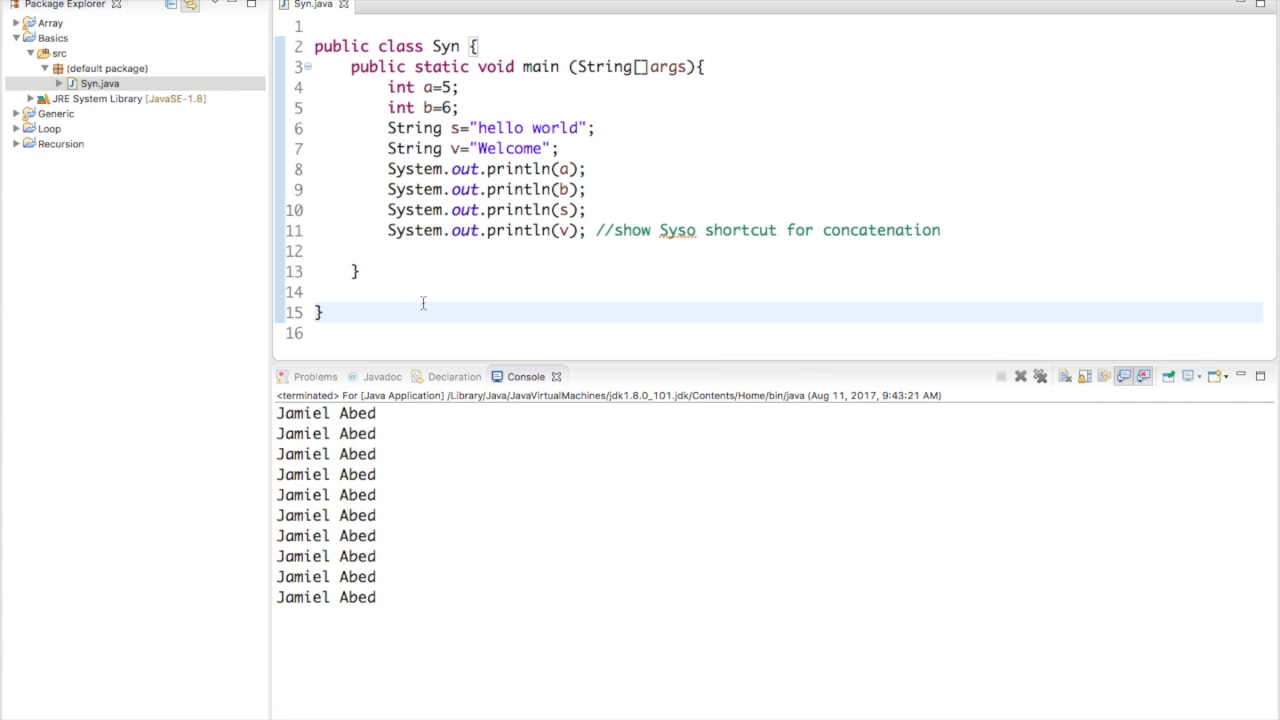
pyautogui.click(322, 312)
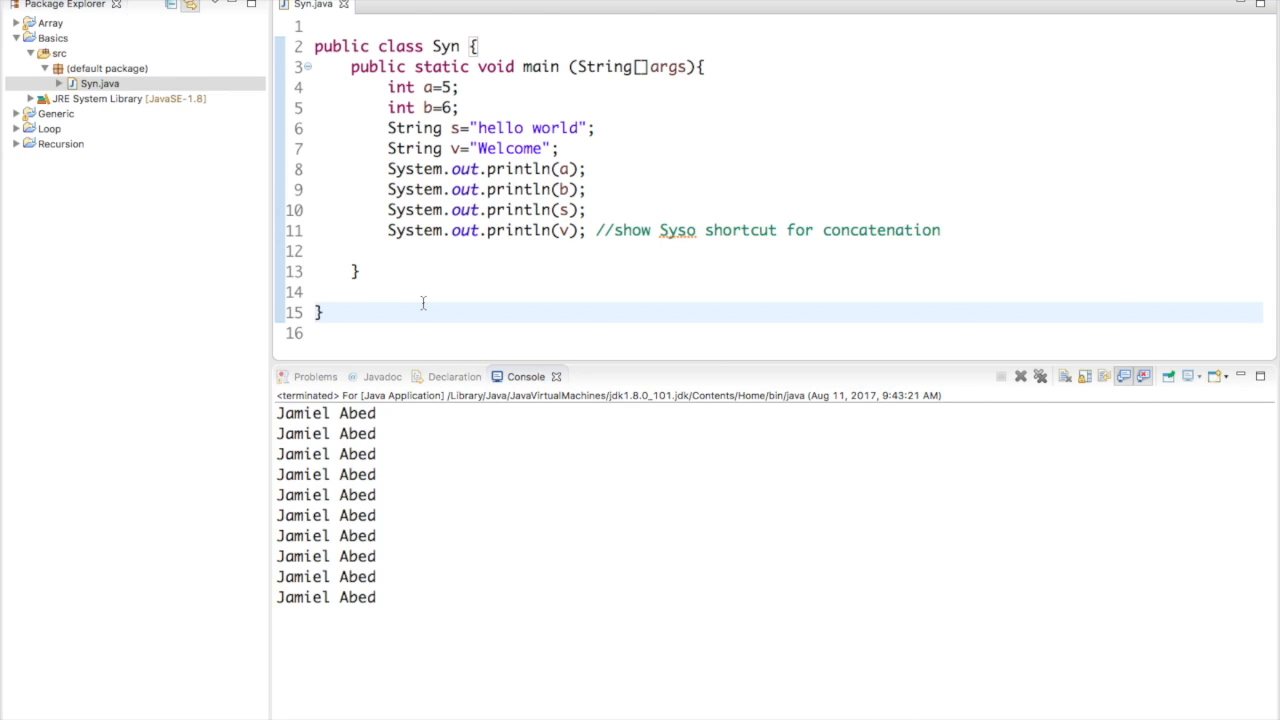
pyautogui.click(322, 312)
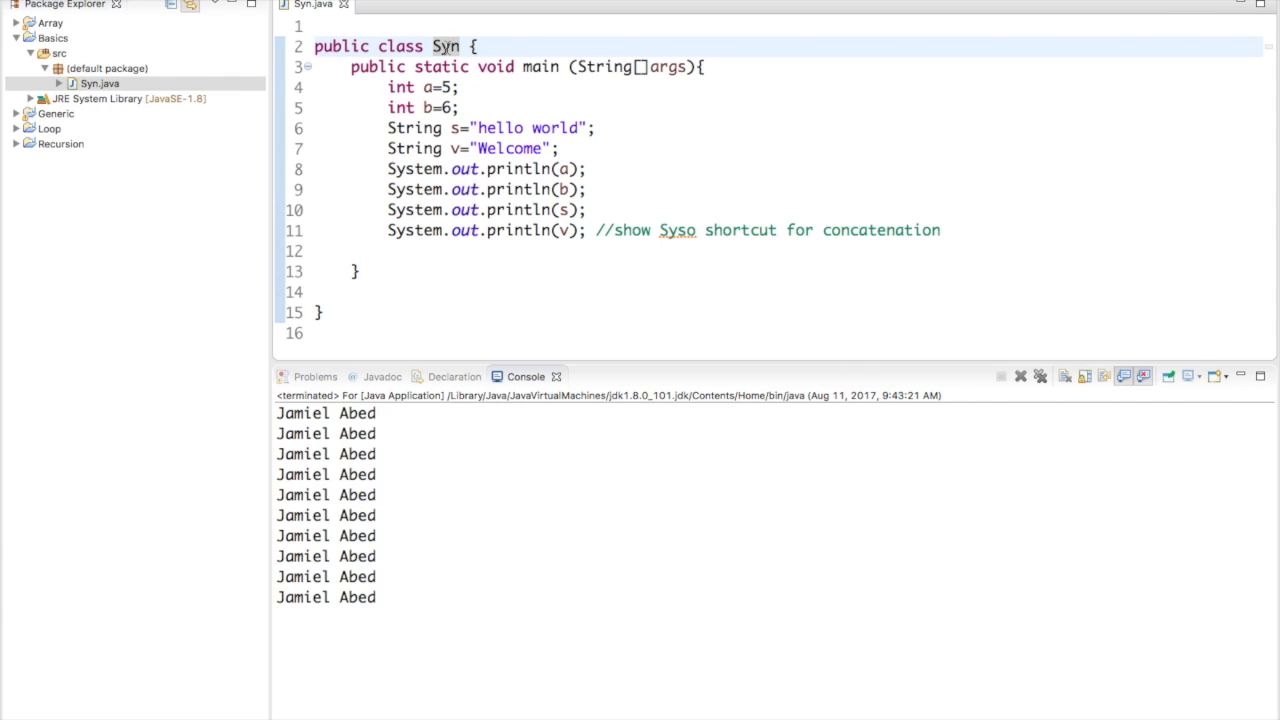
pyautogui.moveTo(344, 20)
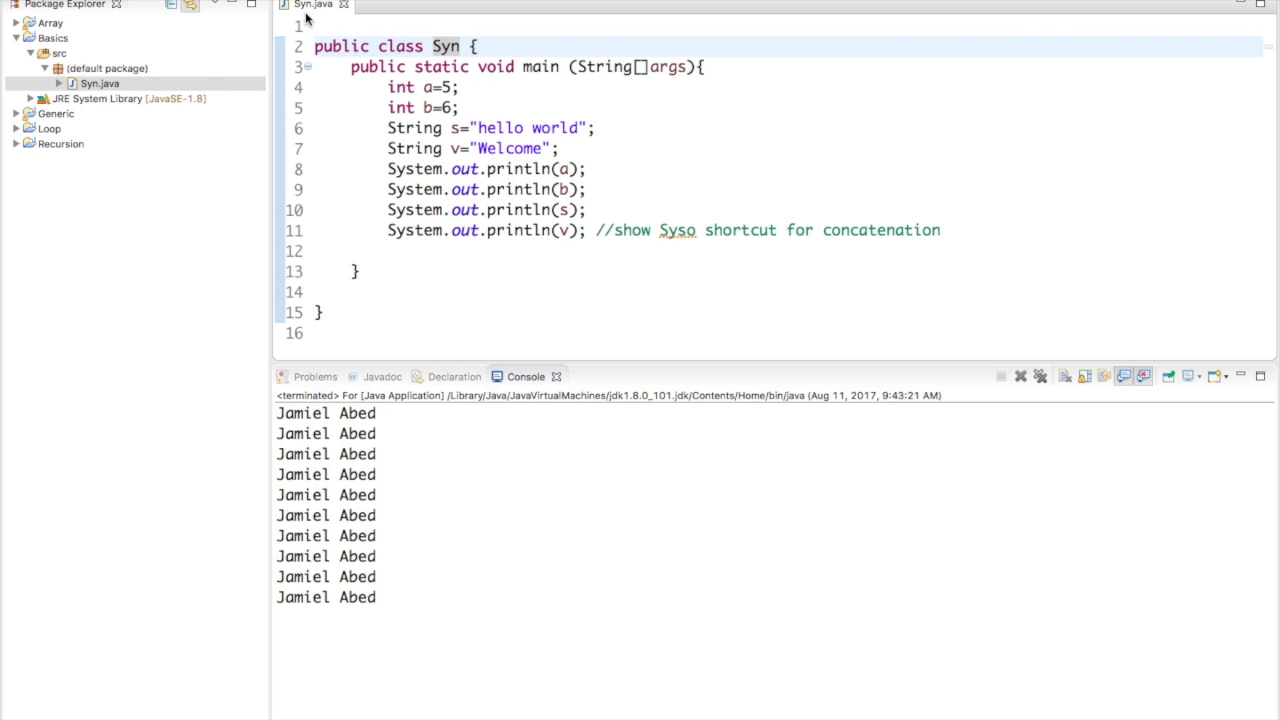
pyautogui.moveTo(313, 5)
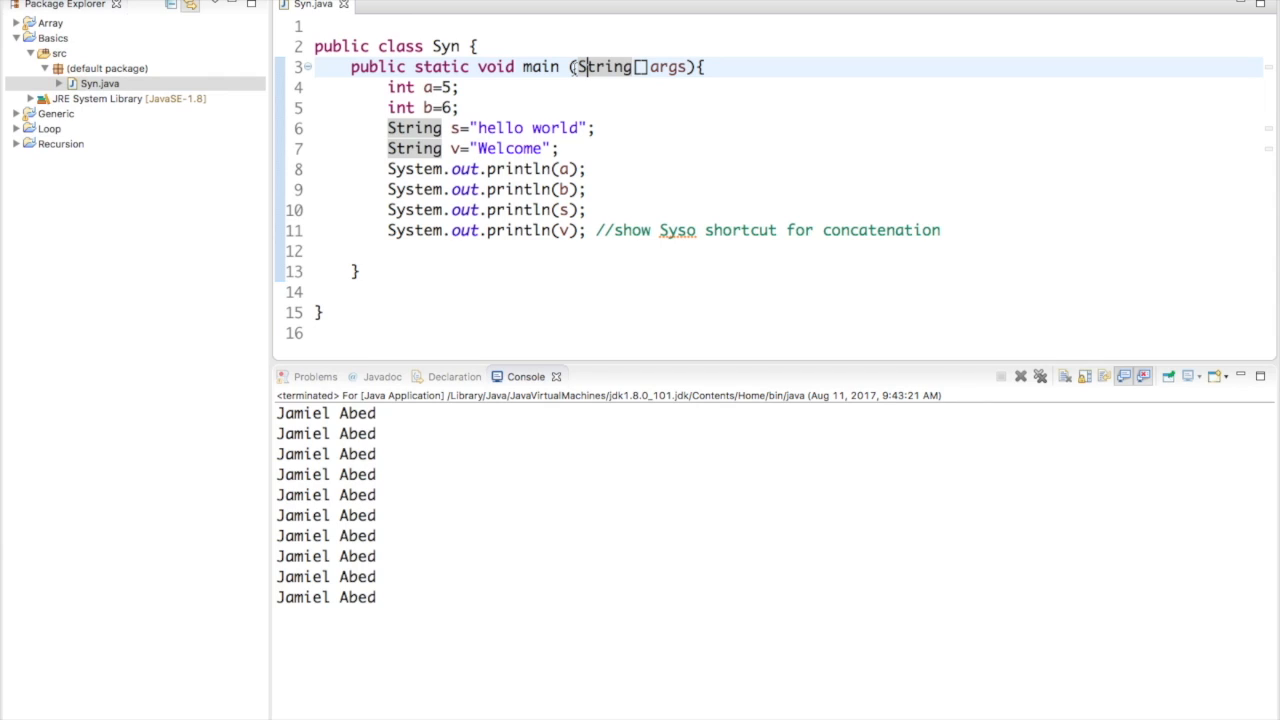
pyautogui.moveTo(540, 66)
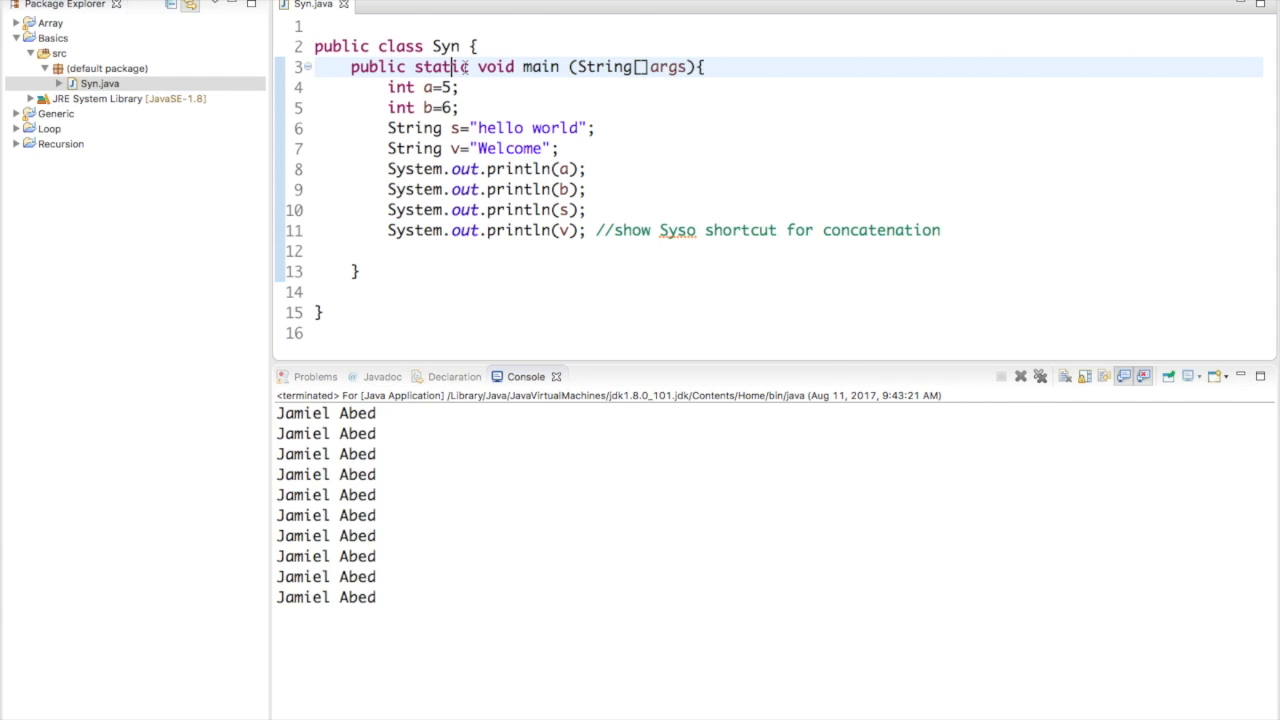
pyautogui.doubleClick(495, 67)
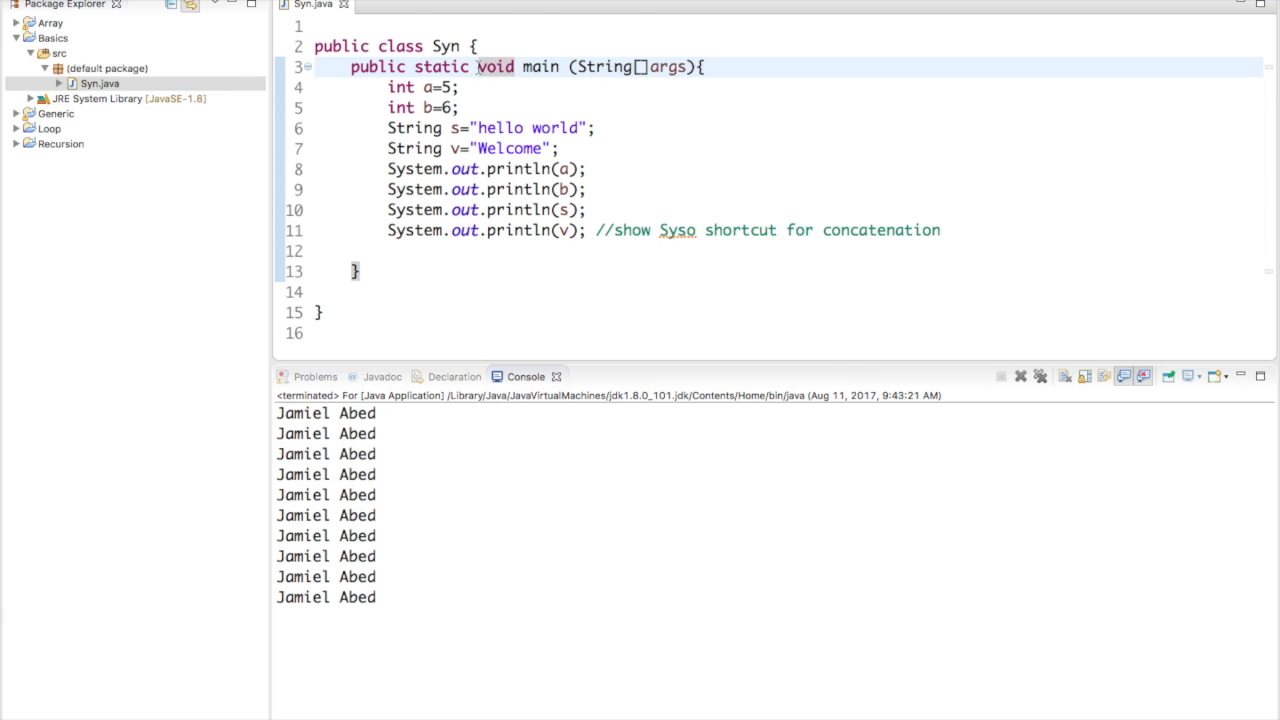
pyautogui.moveTo(495, 67)
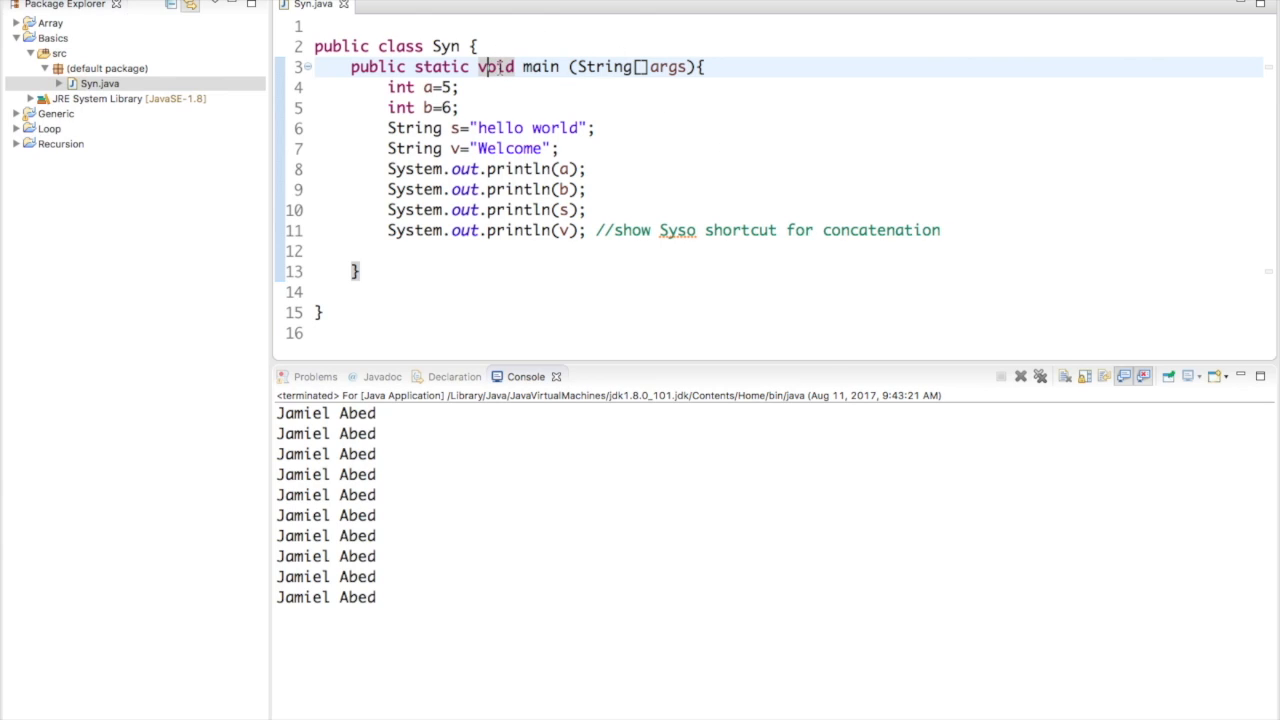
pyautogui.moveTo(495, 66)
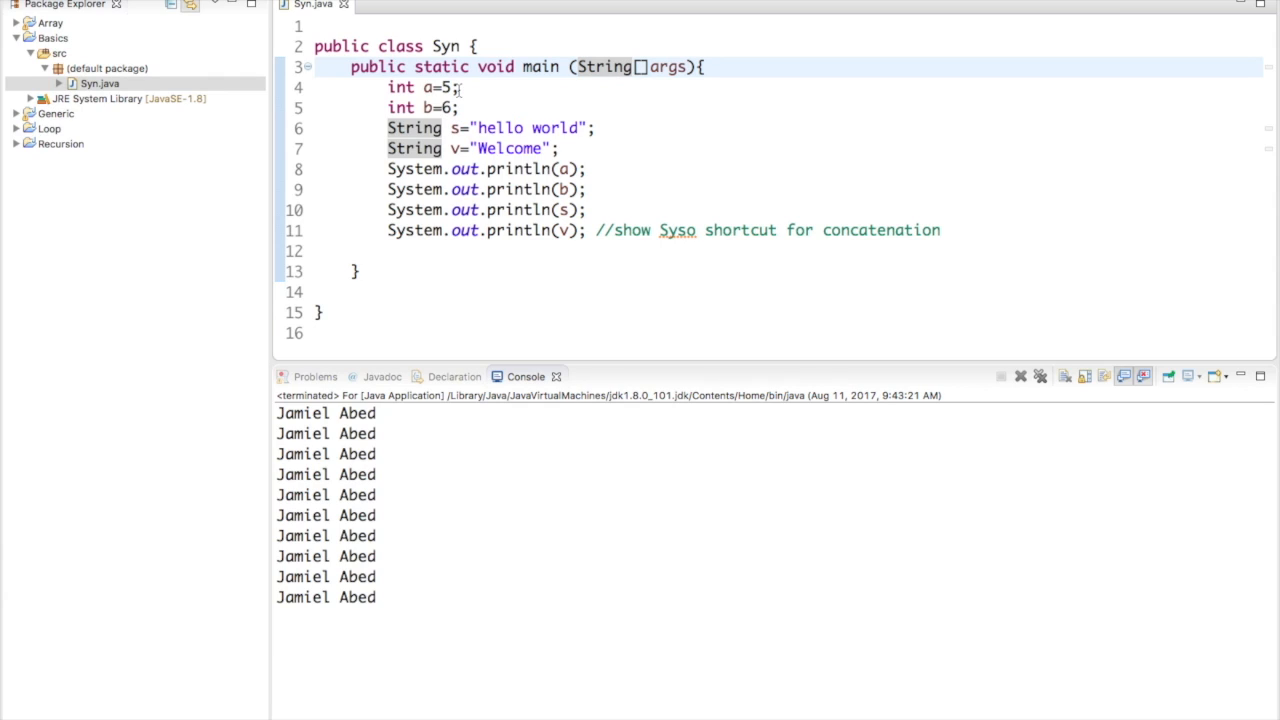
# Briefly set a to 5.9, then delete the decimal so line 4 reads int a=5;.
pyautogui.click(450, 87)
pyautogui.write('.')
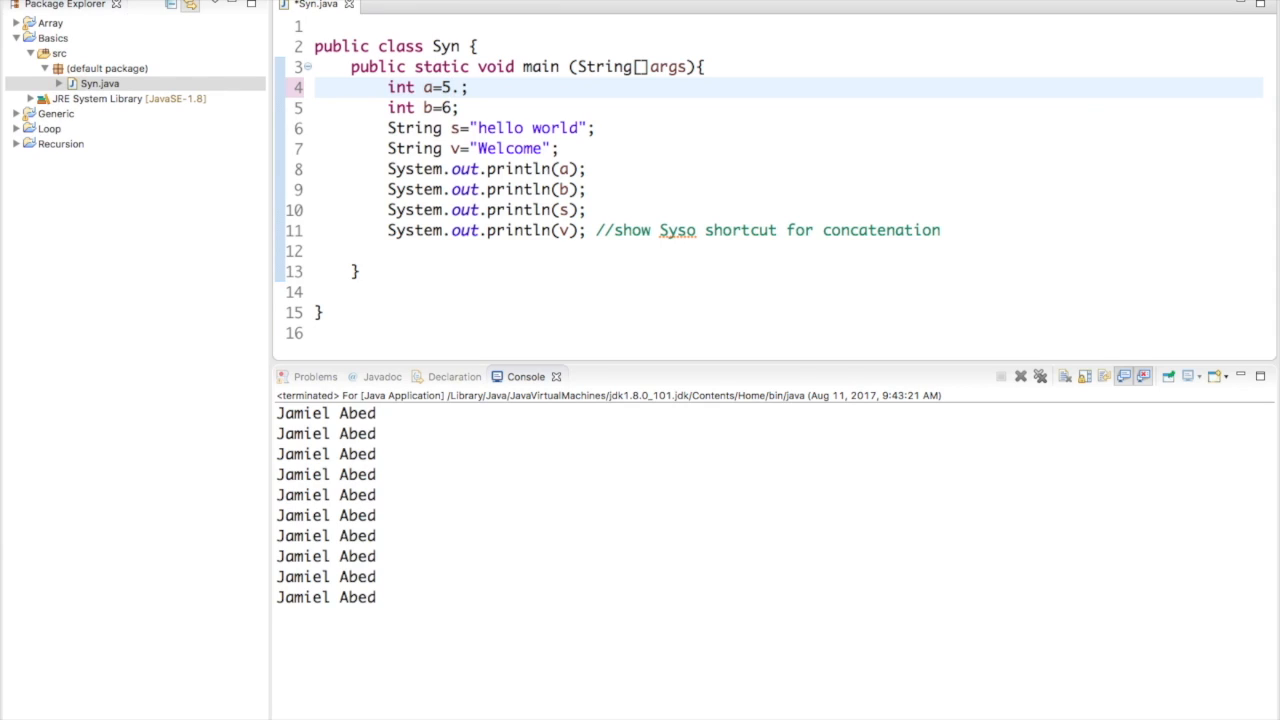
pyautogui.write('9')
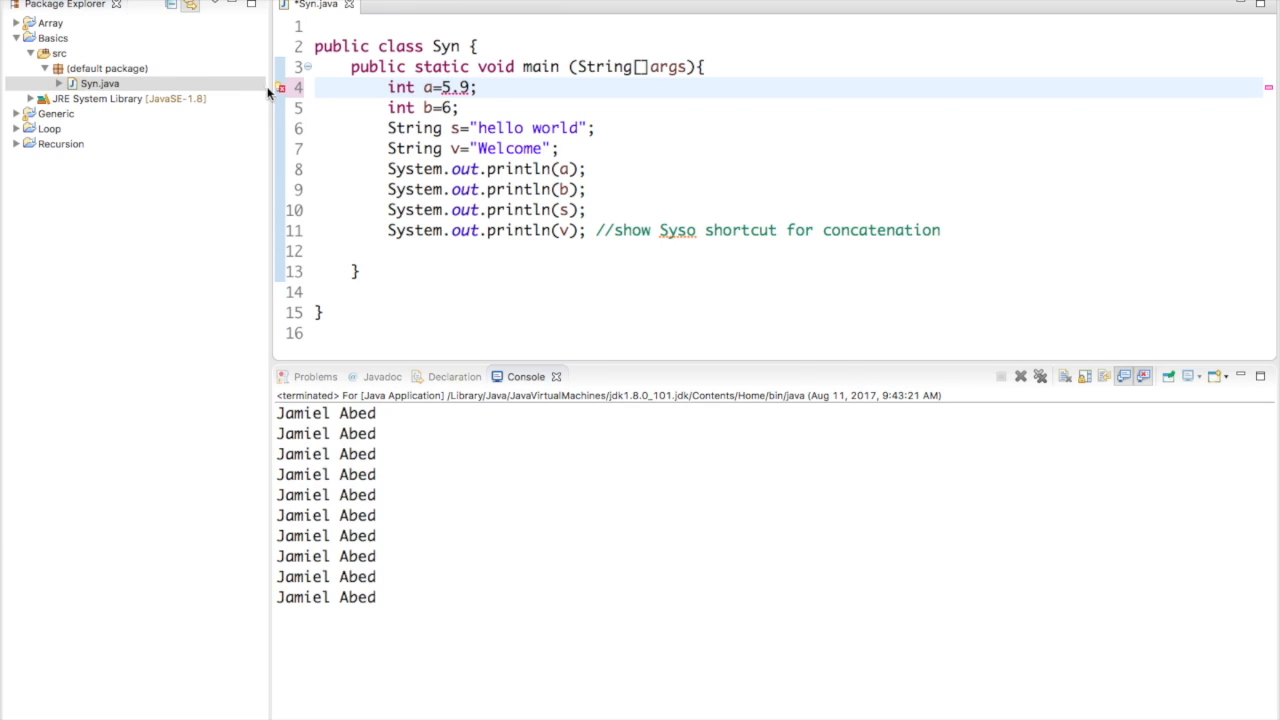
pyautogui.moveTo(283, 89)
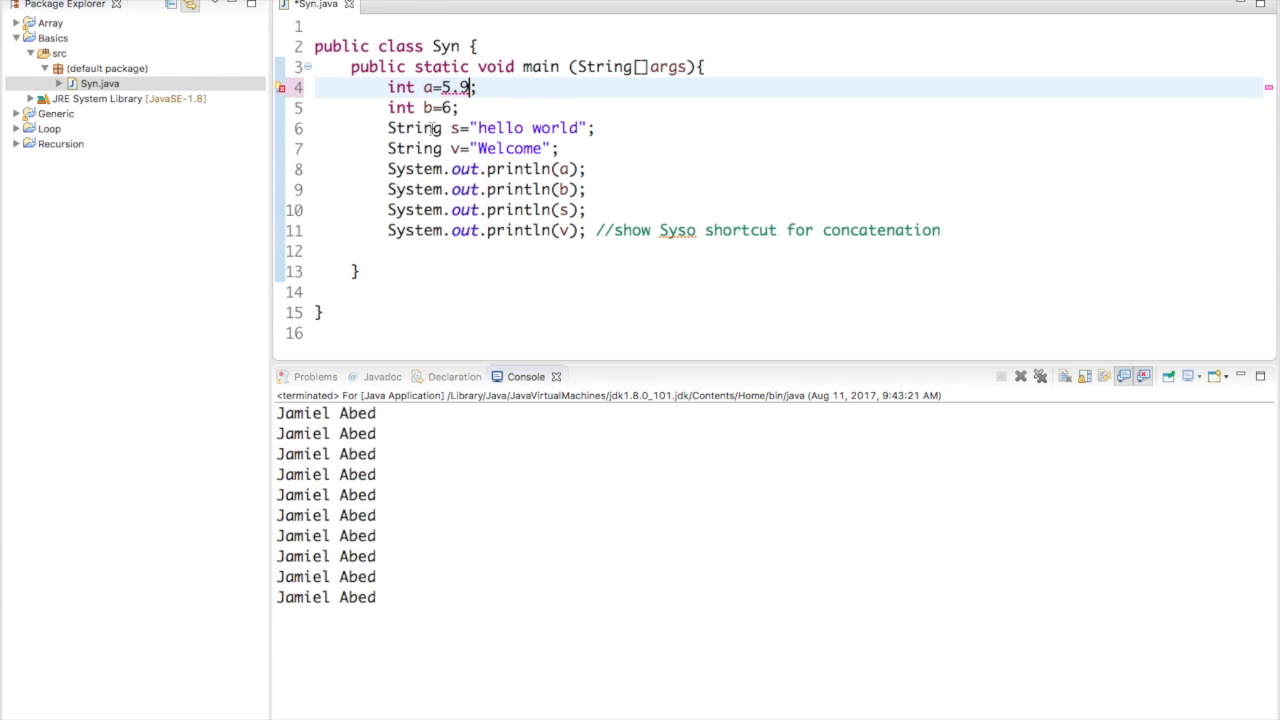
pyautogui.press('BackSpace')
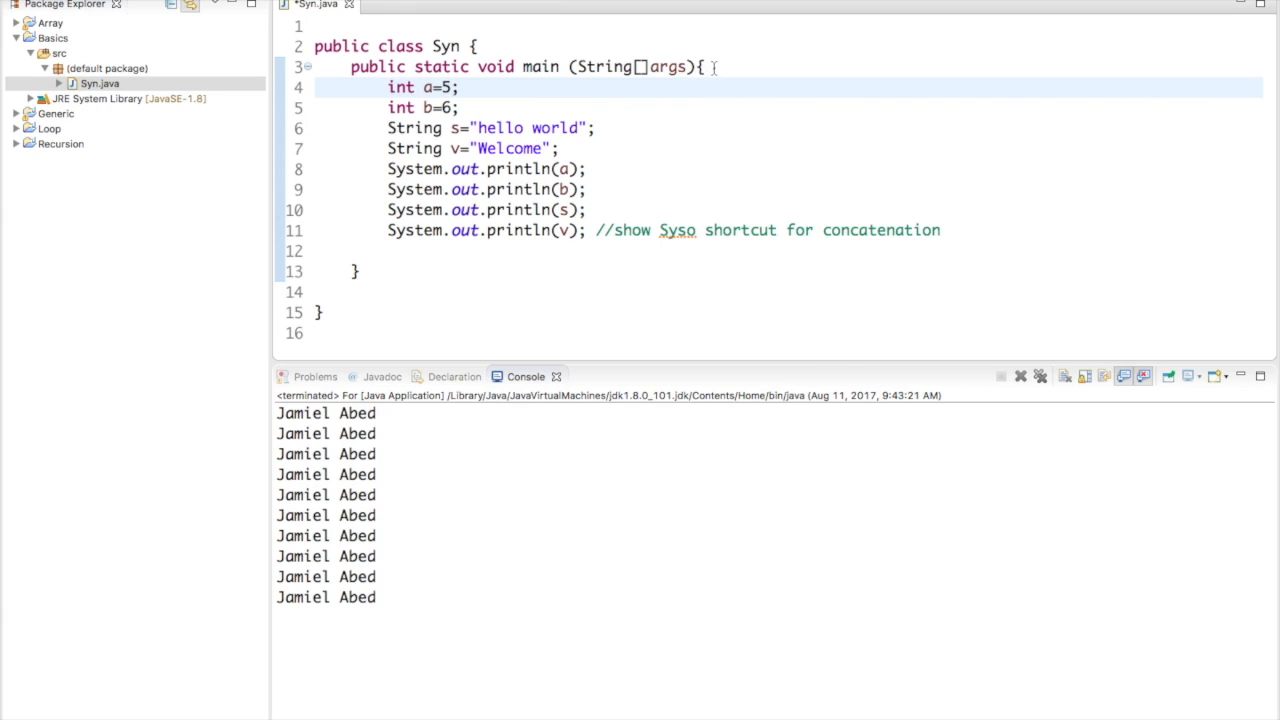
# Insert the line double c=7.6; above int a=5; at the top of main.
pyautogui.press('Return')
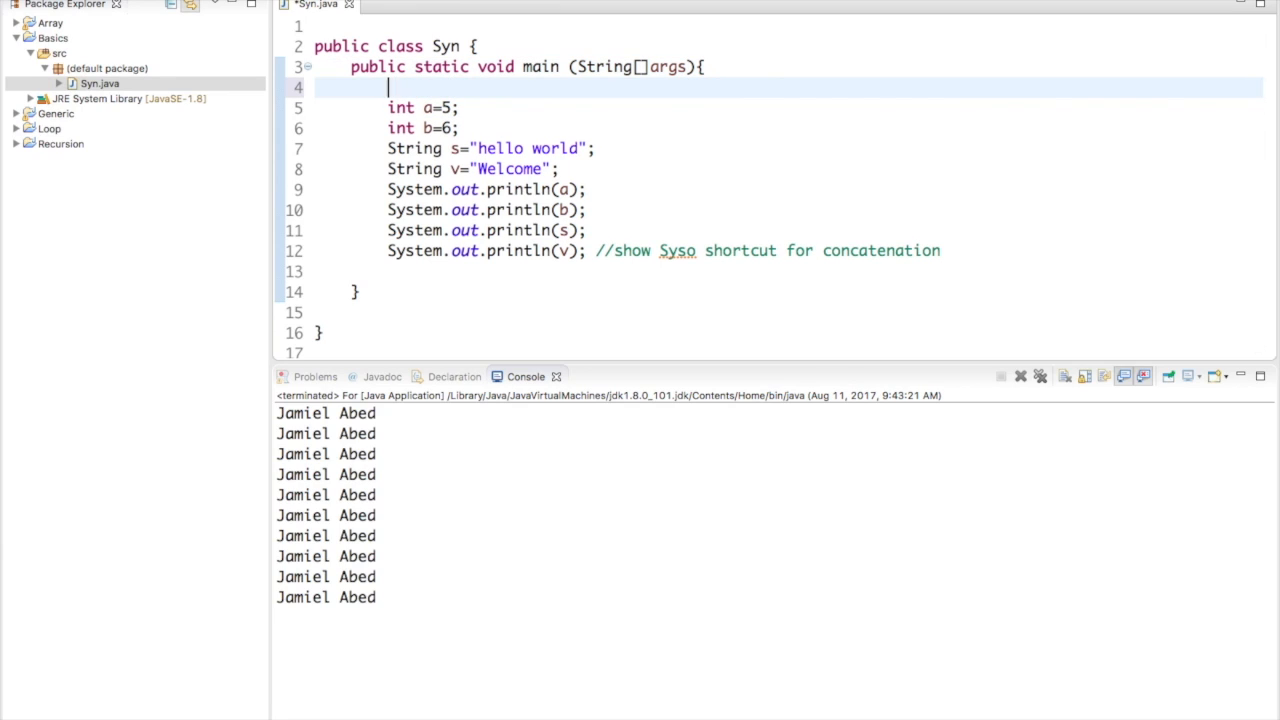
pyautogui.write('double')
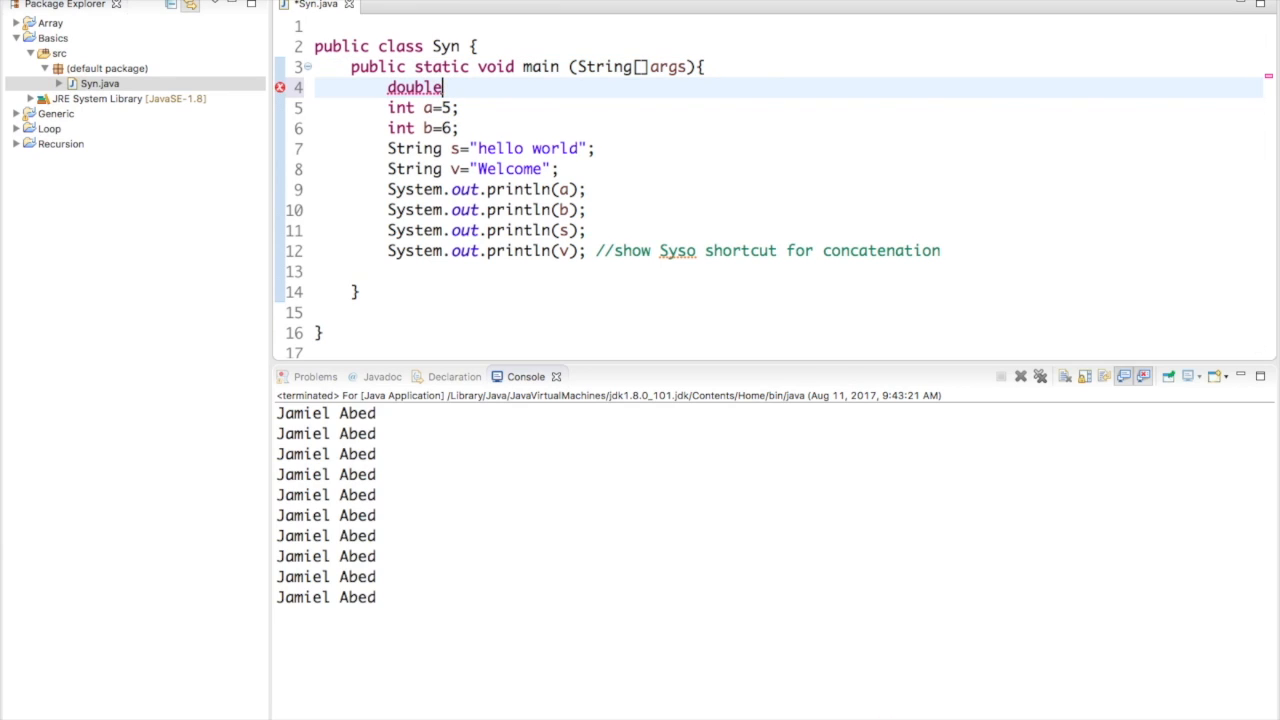
pyautogui.write('c')
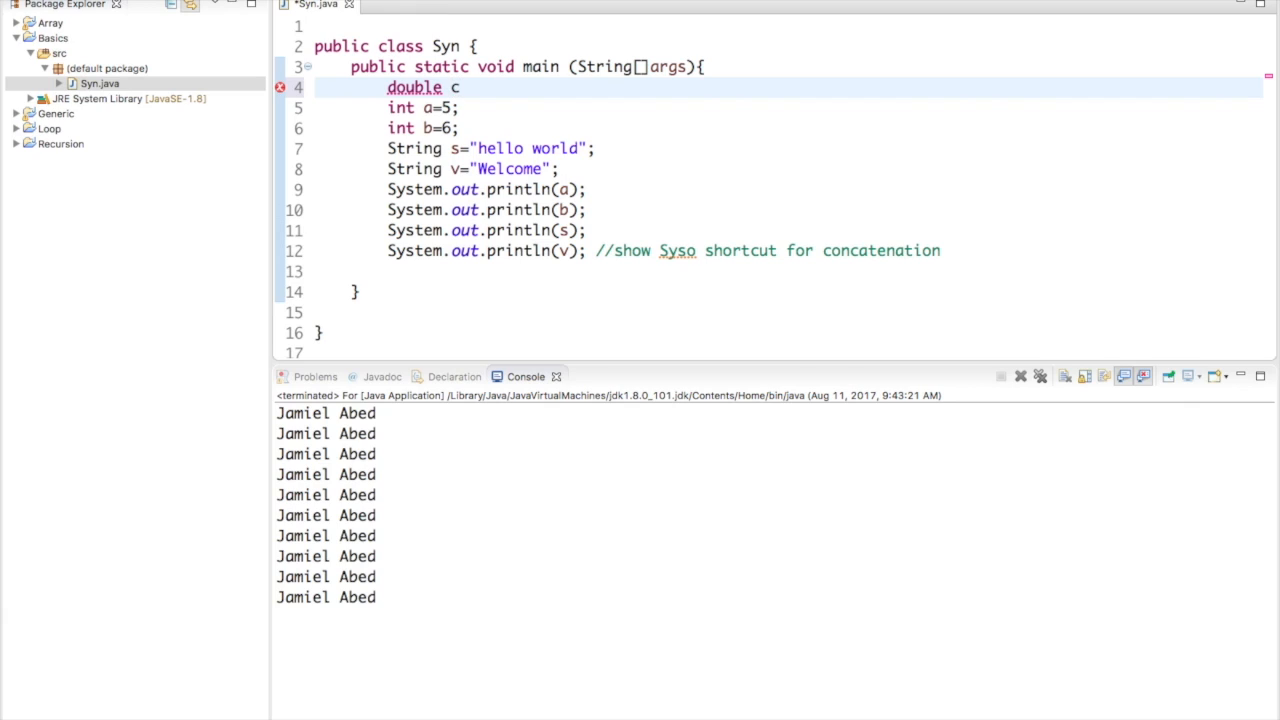
pyautogui.write('=')
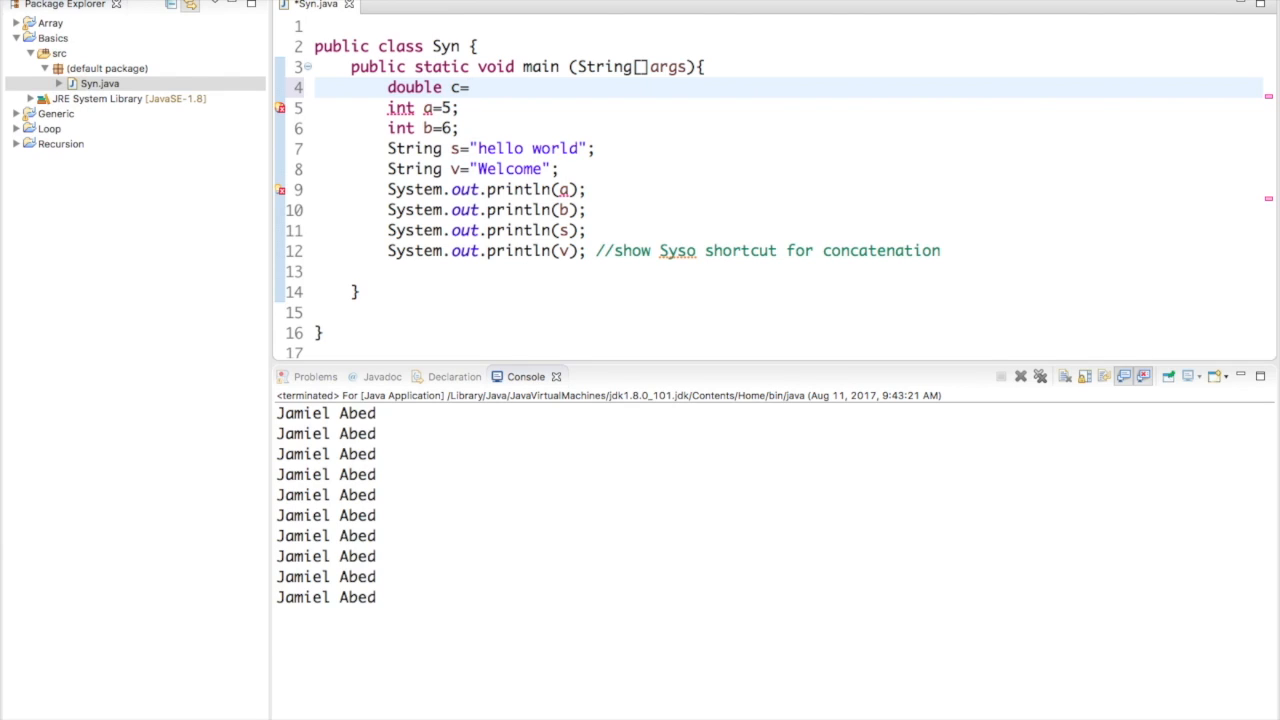
pyautogui.write('7.6')
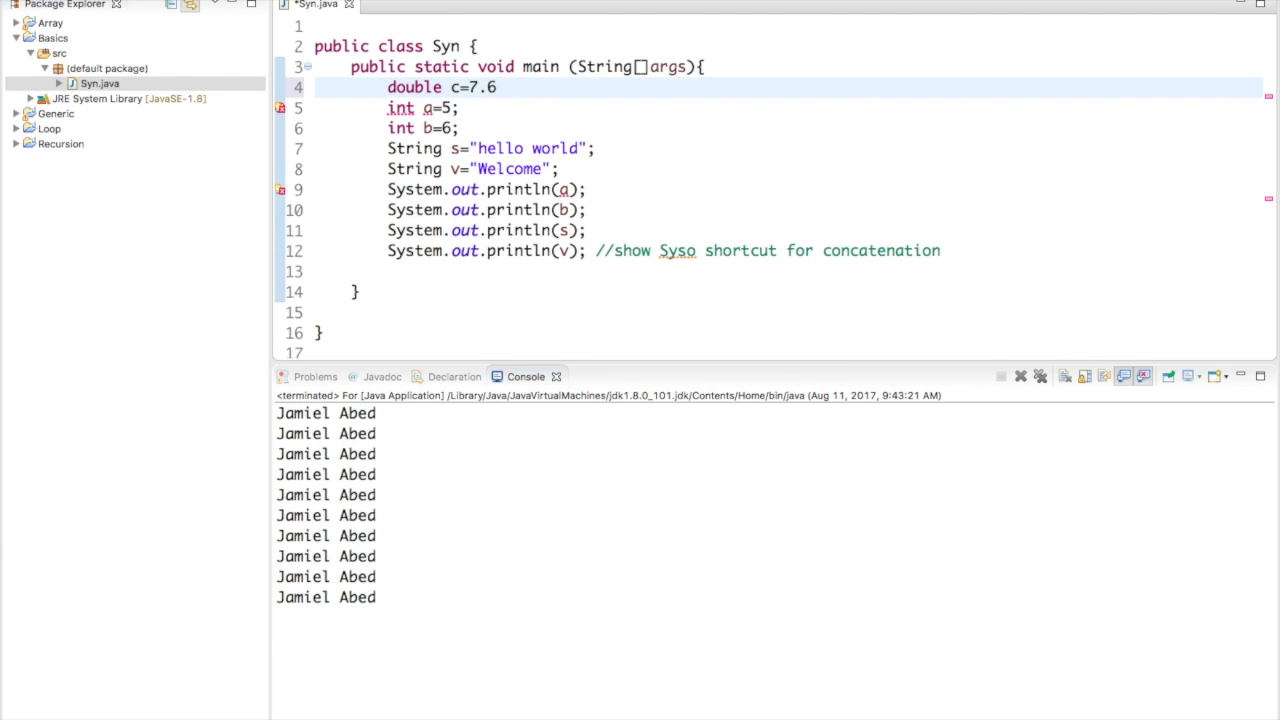
pyautogui.write(';')
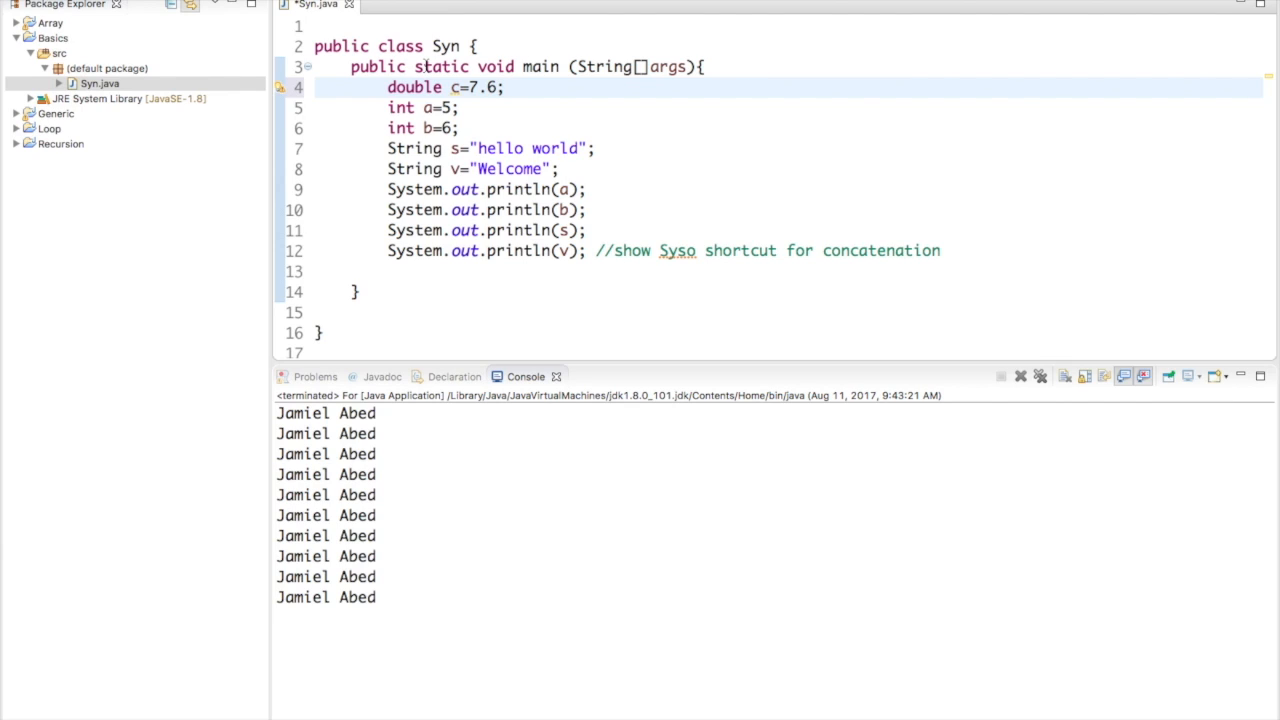
pyautogui.click(503, 87)
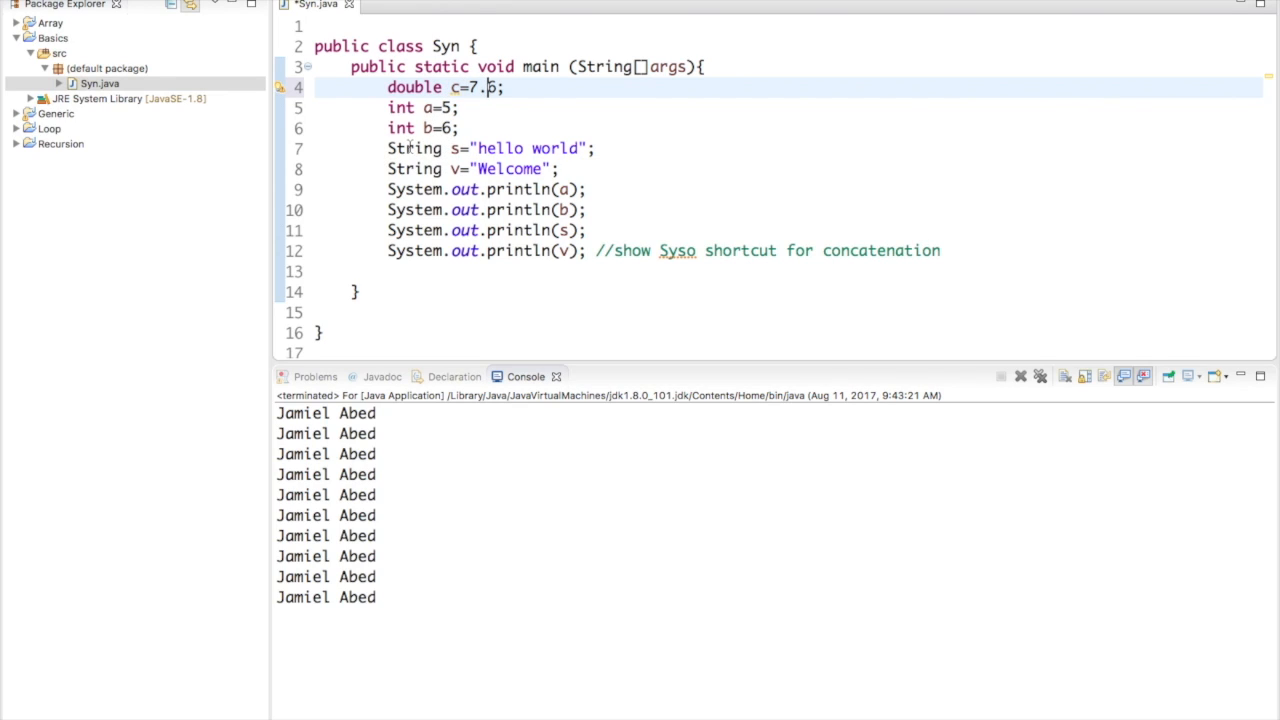
pyautogui.moveTo(561, 137)
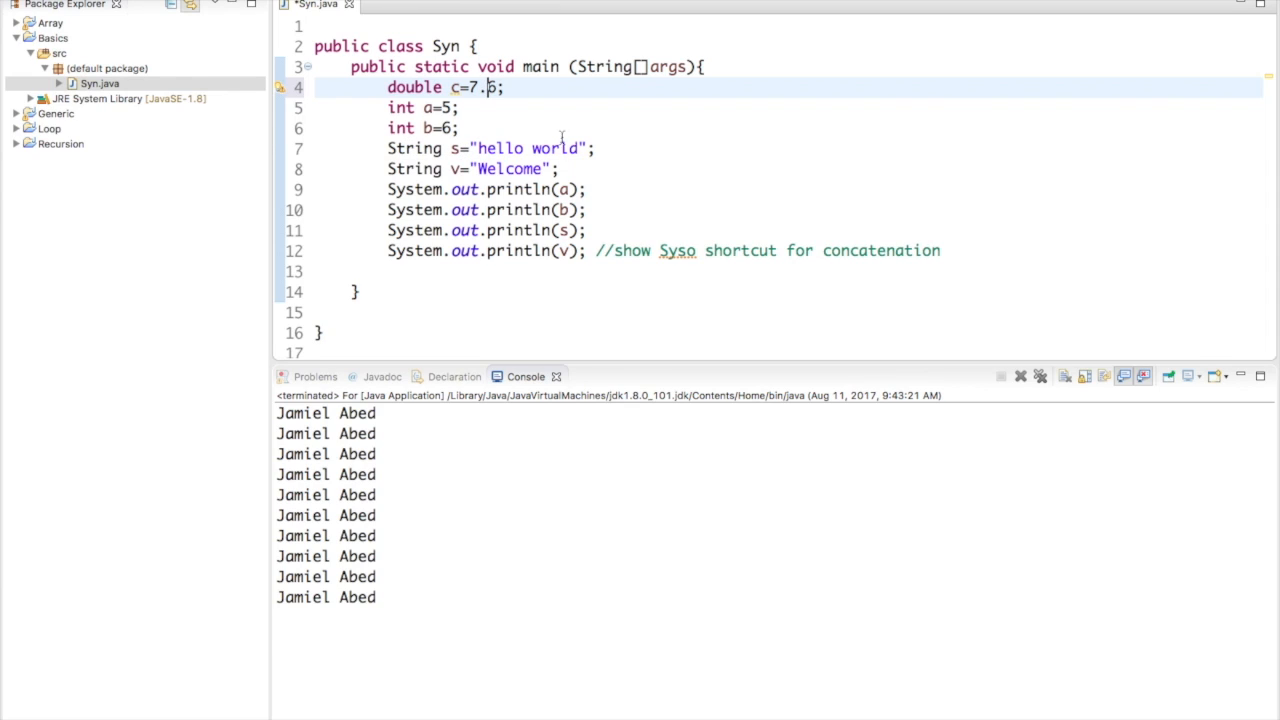
pyautogui.write('6')
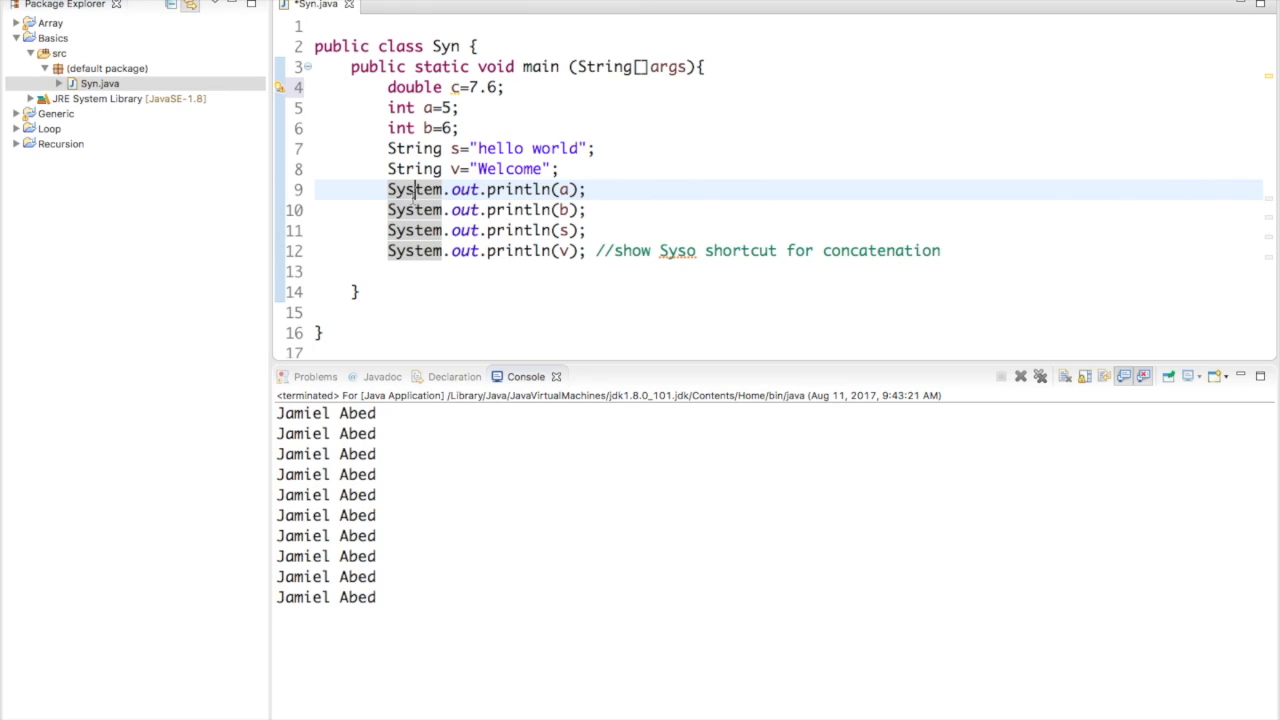
# Save Syn.java and place the cursor after the println(v) statement.
pyautogui.press('ctrl+s')
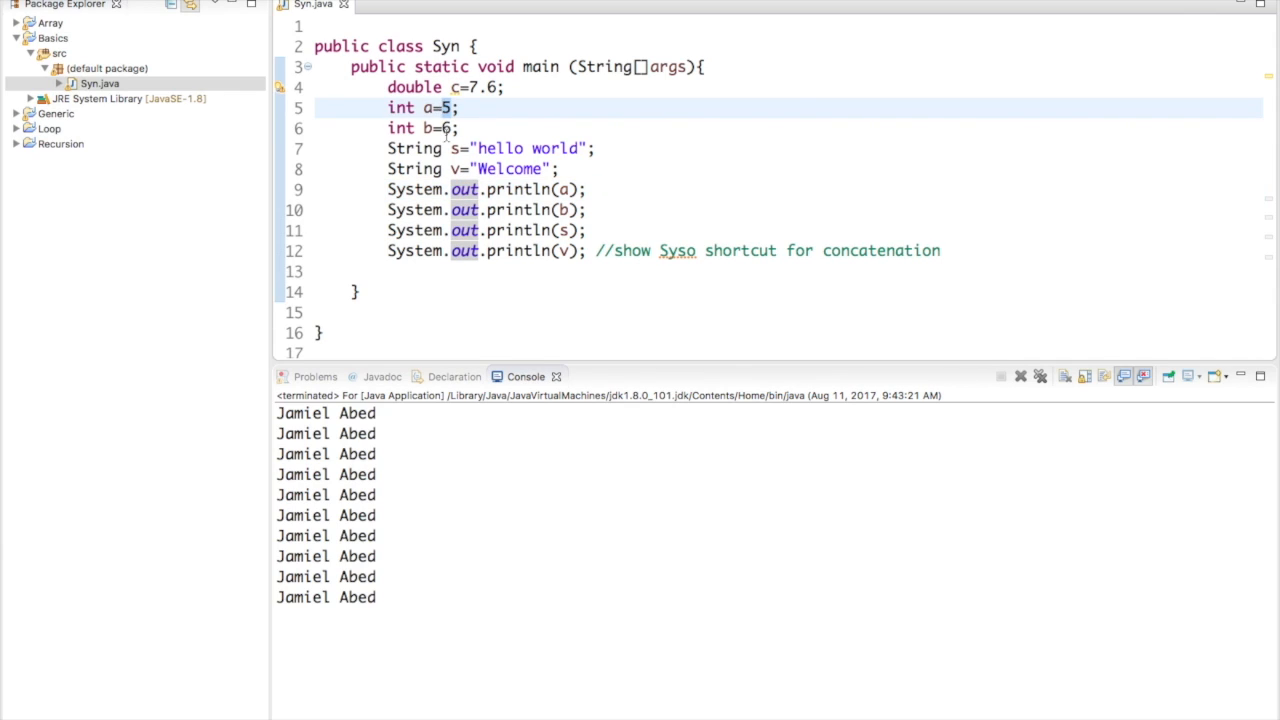
pyautogui.click(465, 189)
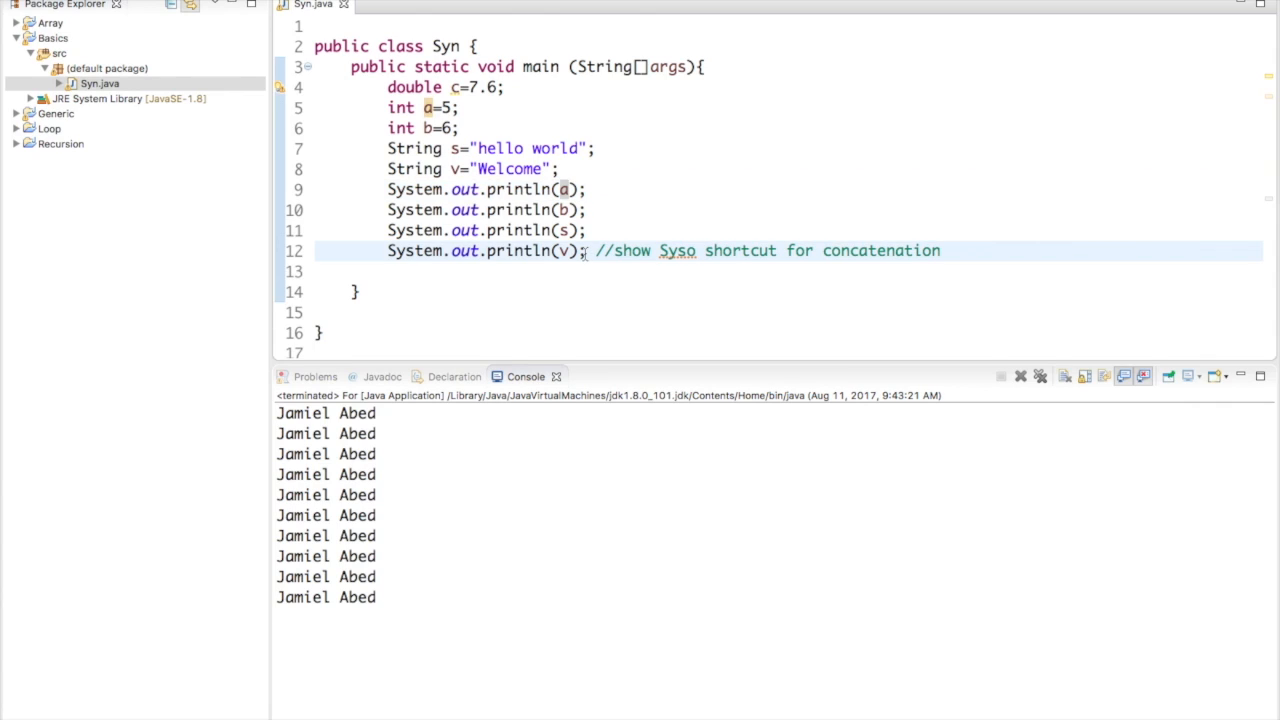
# Start a new line below println(v) with syso, then select and deselect 'Abed' in the console.
pyautogui.press('Return')
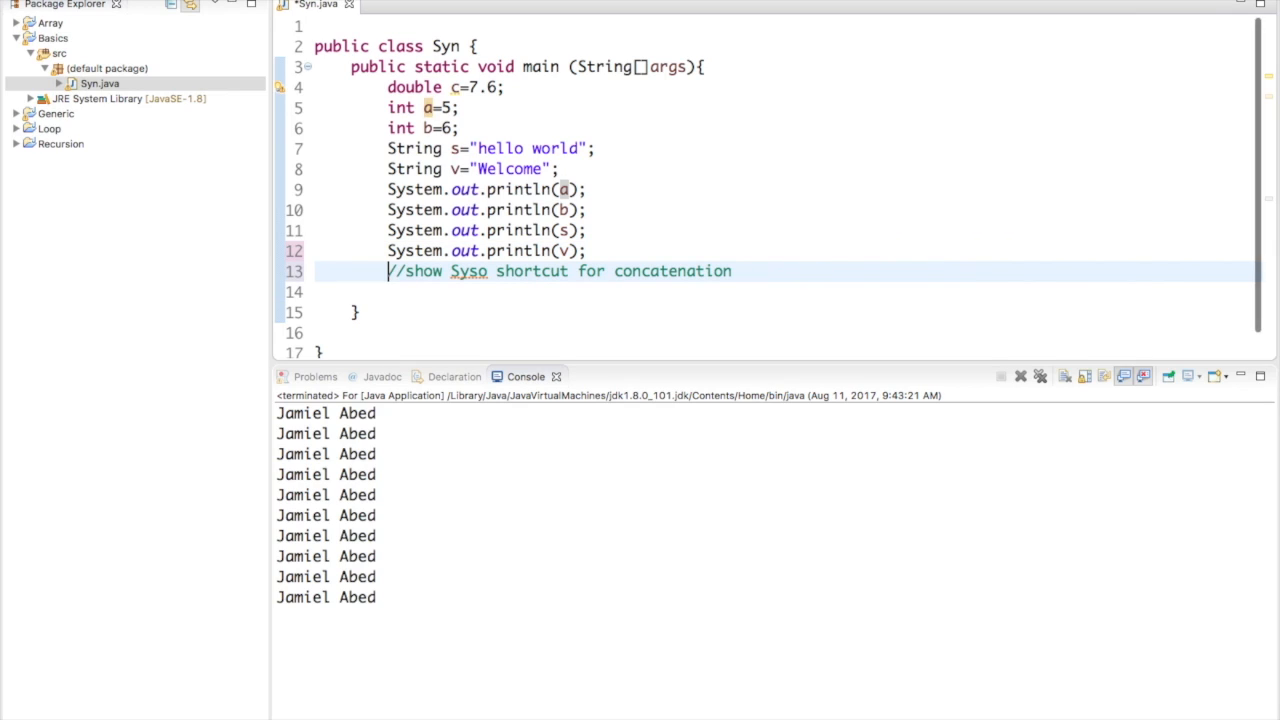
pyautogui.write('Sy')
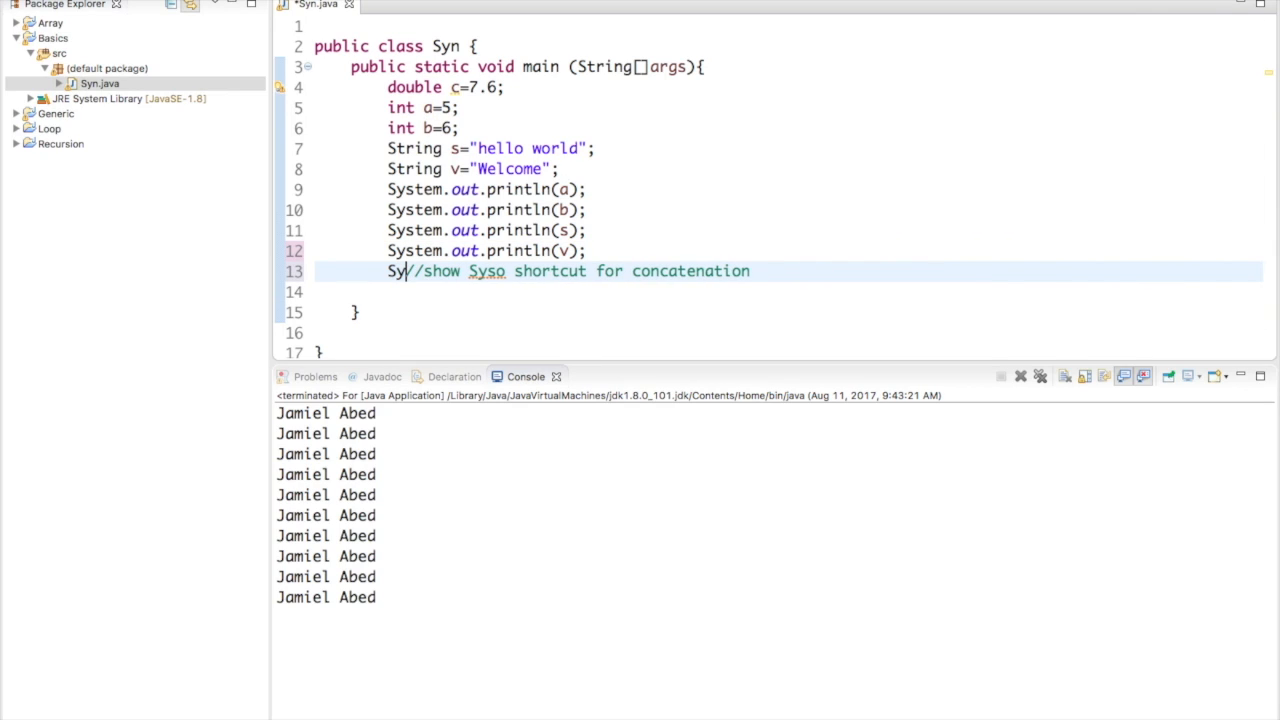
pyautogui.write('so')
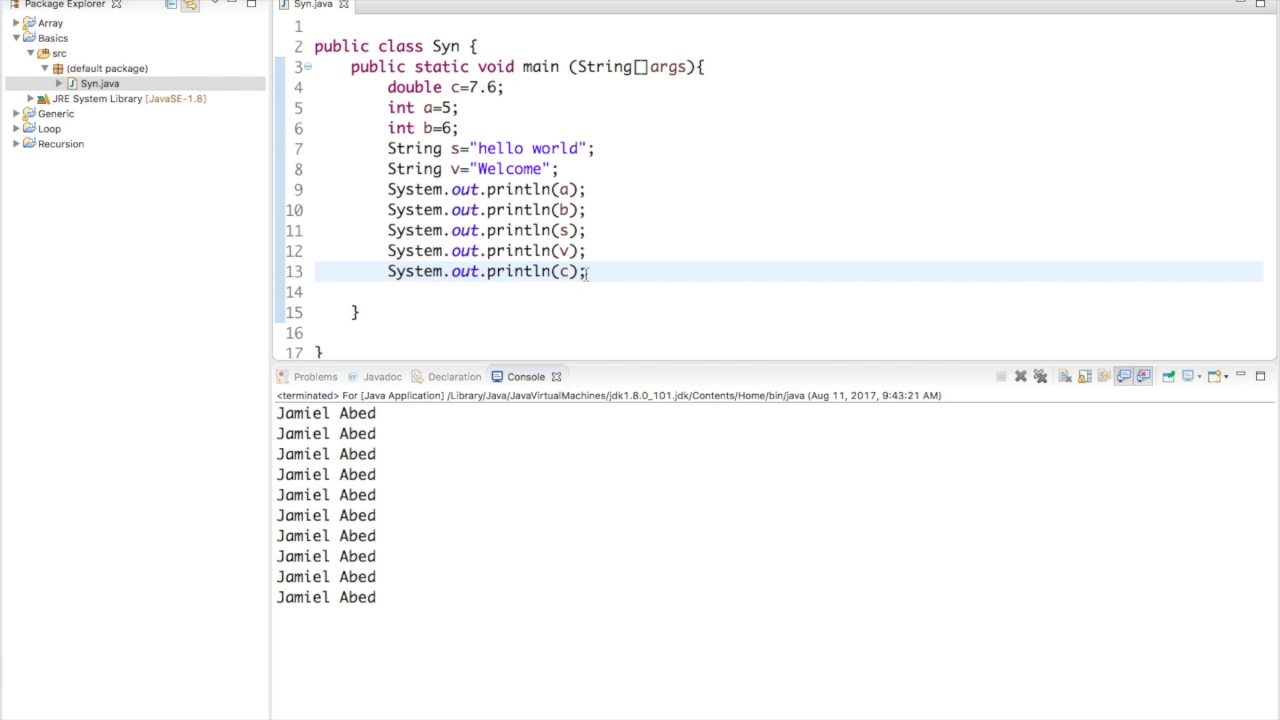
pyautogui.doubleClick(357, 597)
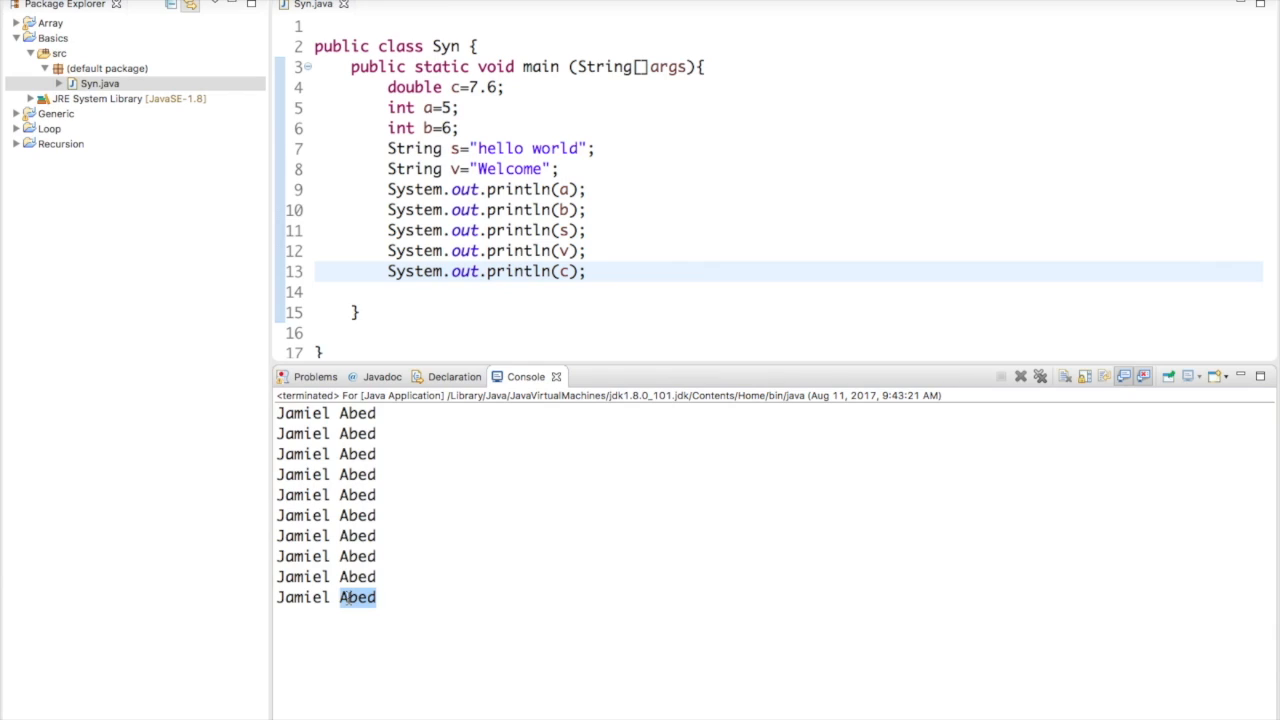
pyautogui.click(313, 597)
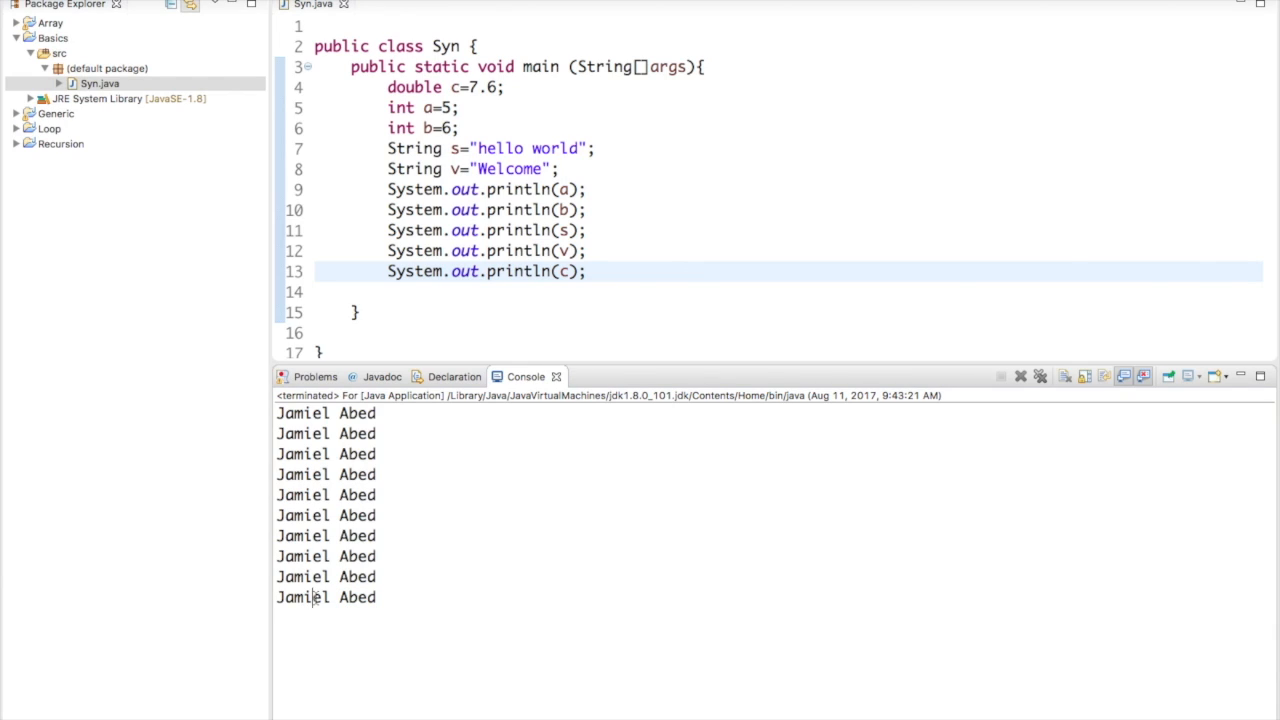